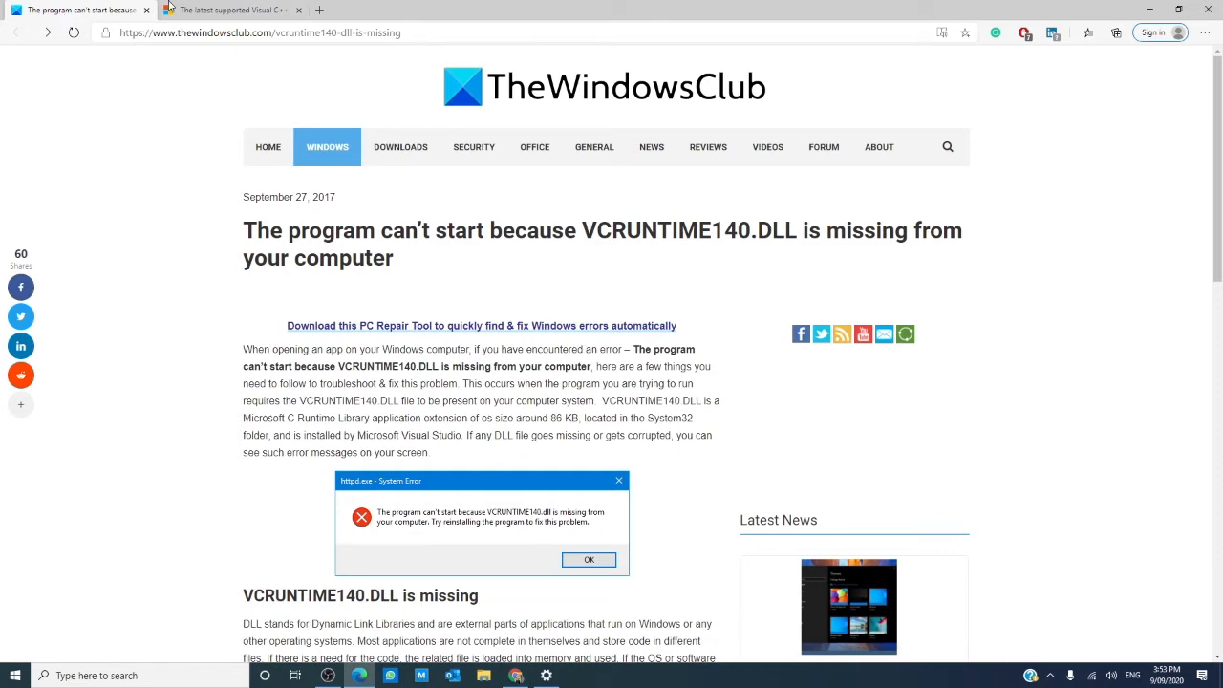
Switch to the 'The latest supported Visual C++ downloads' Microsoft Support tab.
left_click(230, 9)
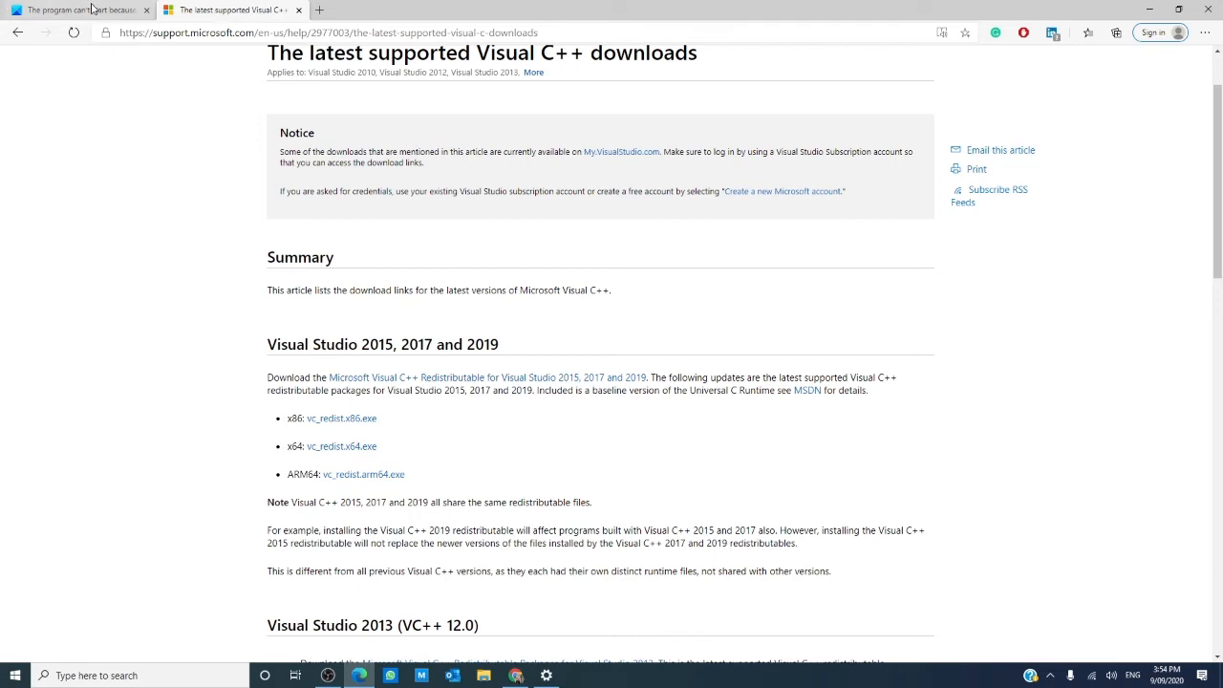
Switch back to the TheWindowsClub VCRUNTIME140.DLL missing article tab.
left_click(77, 10)
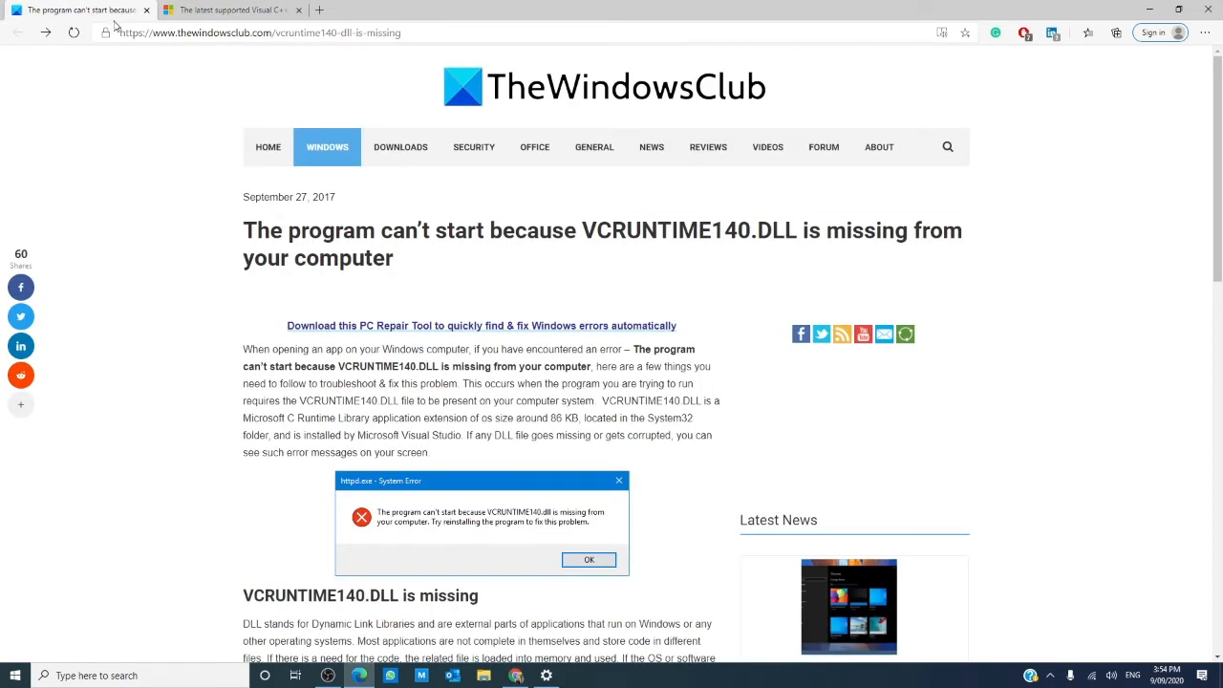